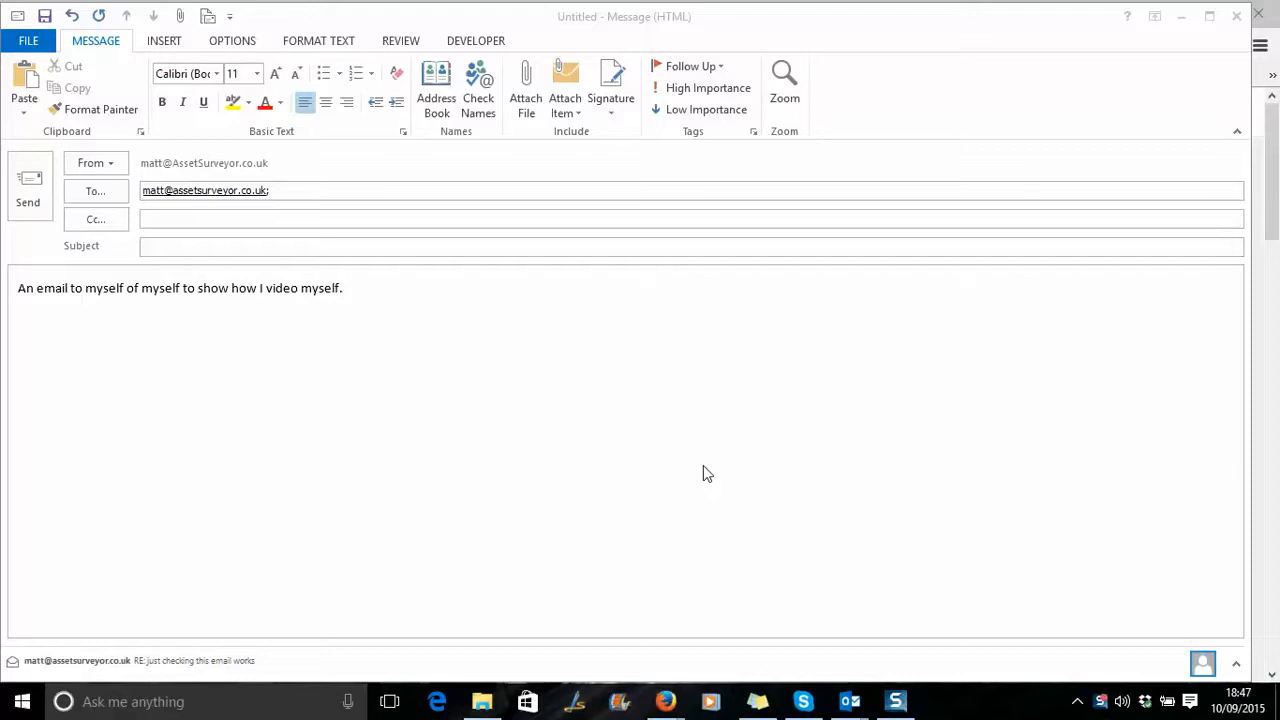
mouse_move(164, 40)
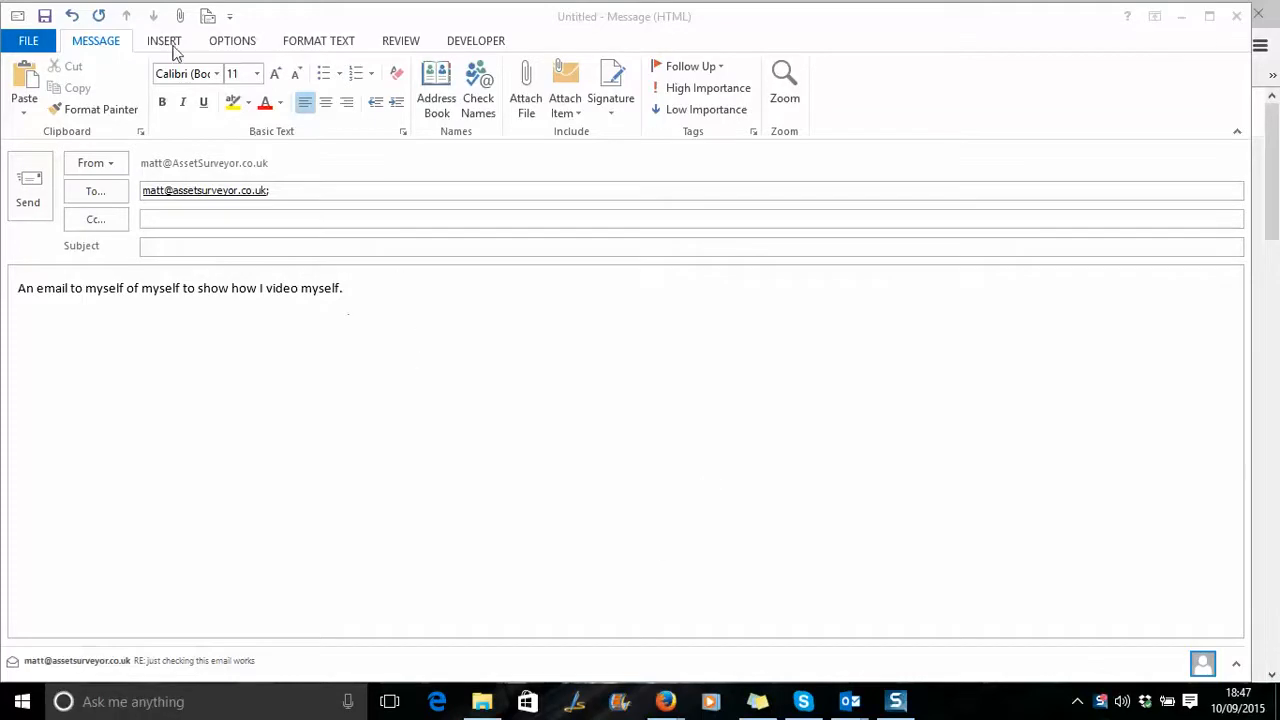
Switch the message ribbon to the INSERT tab.
click(164, 40)
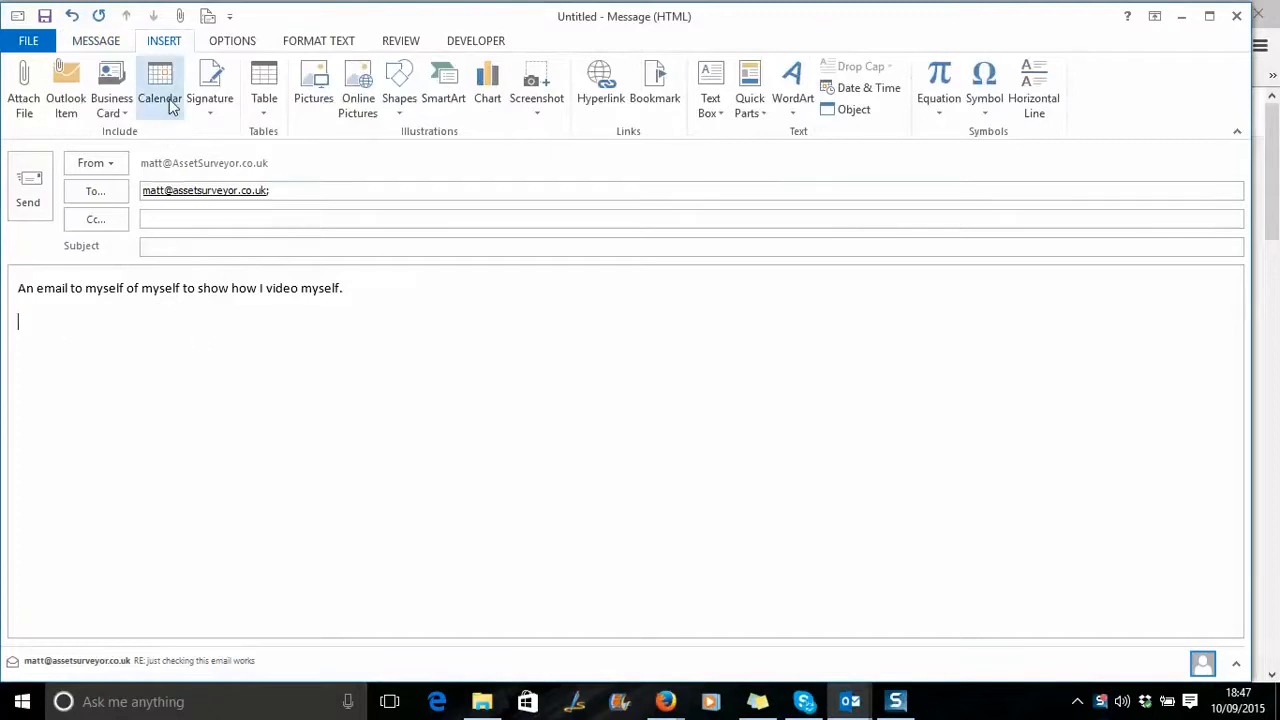
Insert the 'matt on a mission' cycling image with play icon from the Desktop.
click(313, 85)
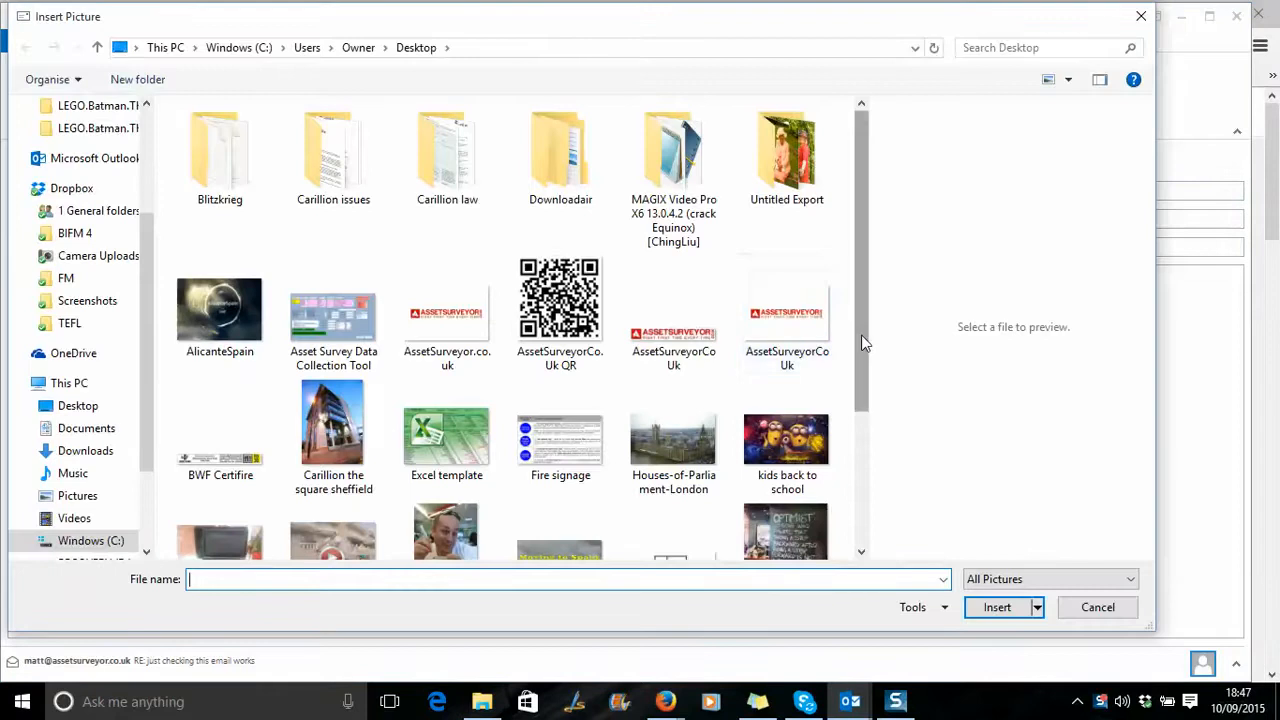
scroll(down, 3)
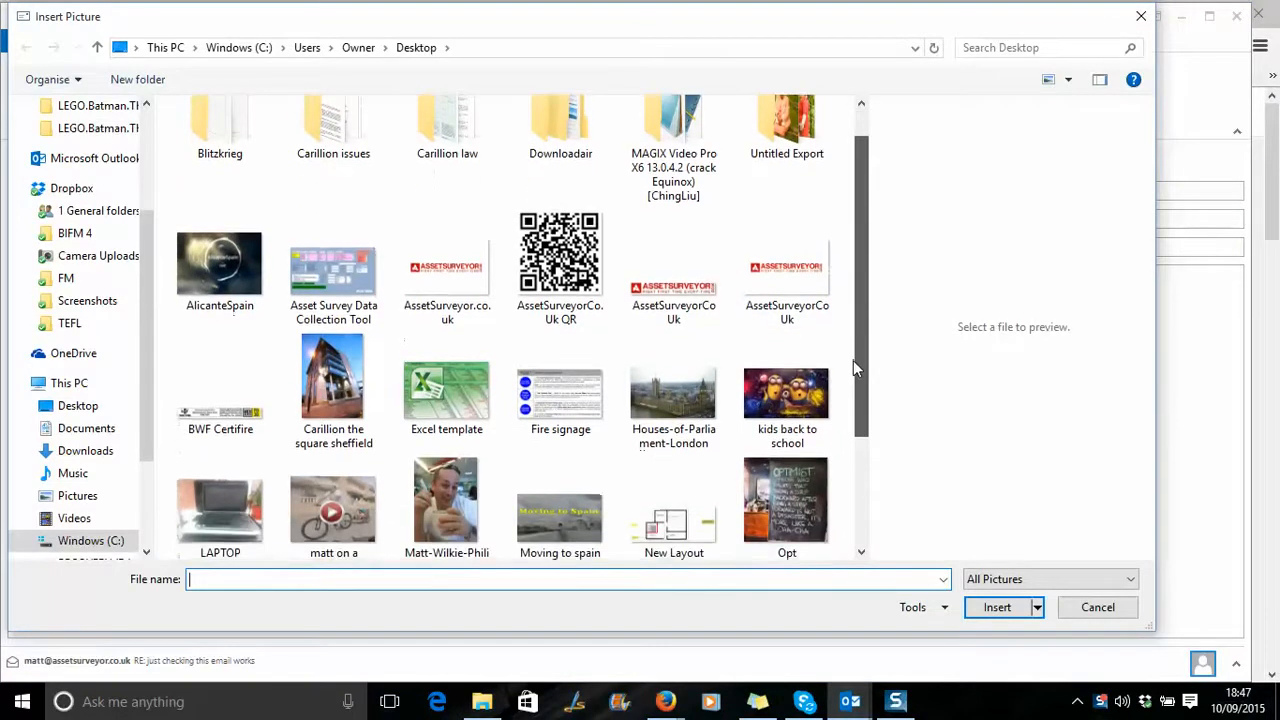
scroll(down, 3)
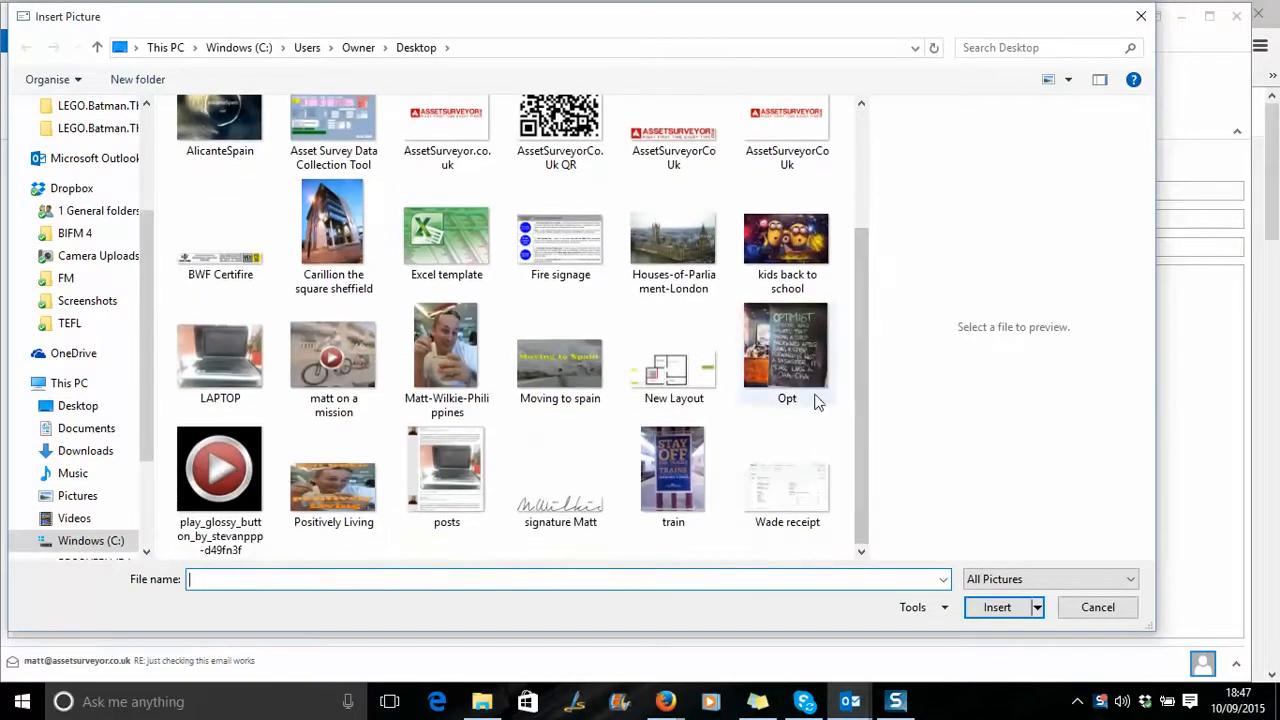
mouse_move(460, 315)
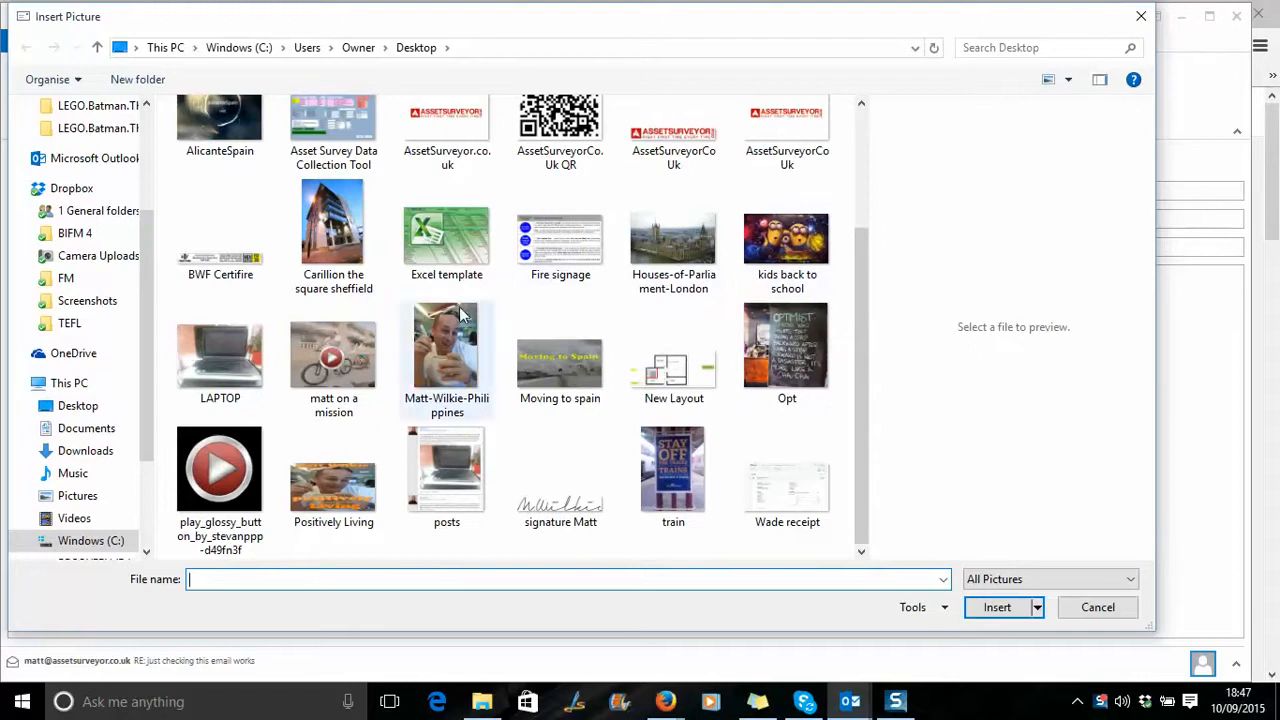
mouse_move(333, 360)
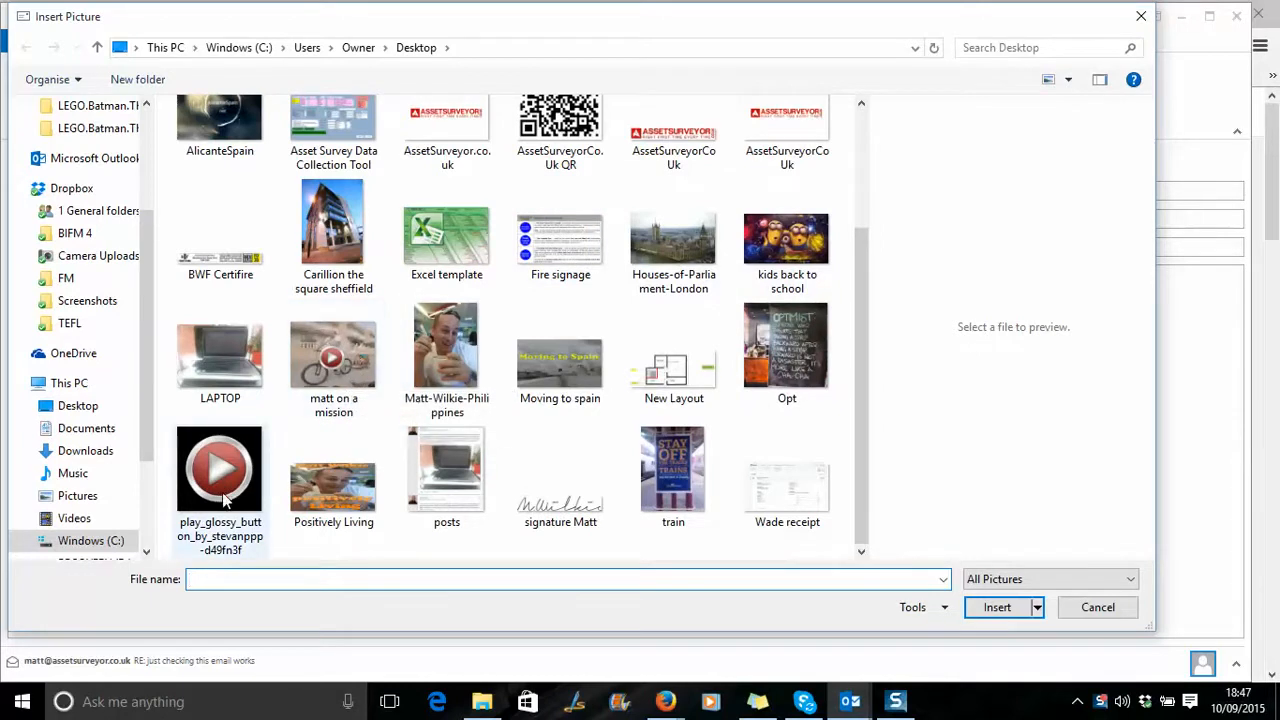
mouse_move(228, 475)
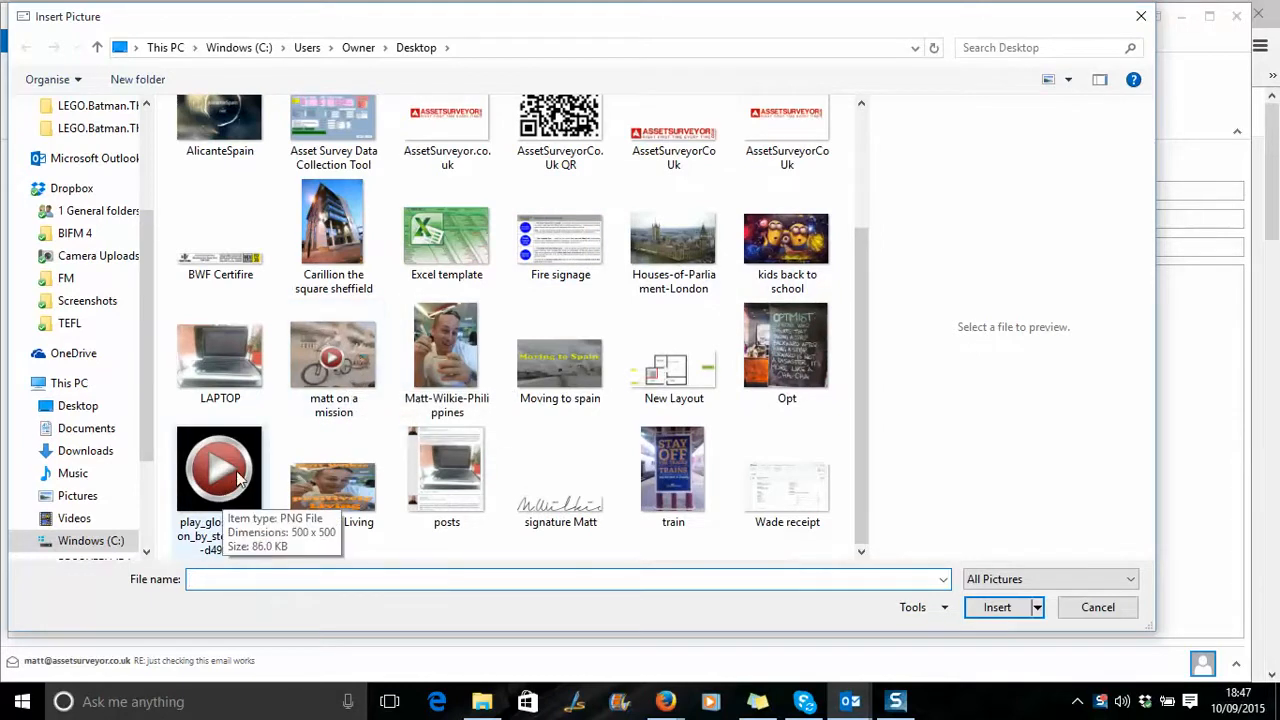
mouse_move(333, 355)
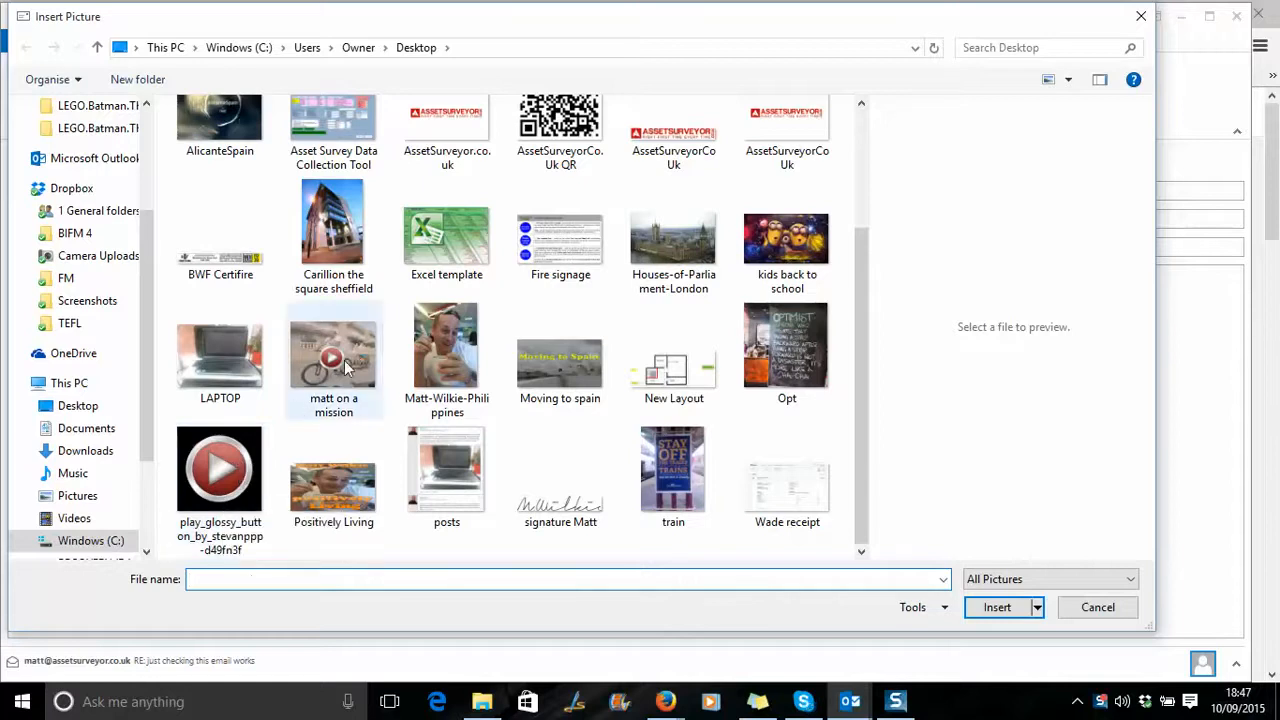
click(333, 357)
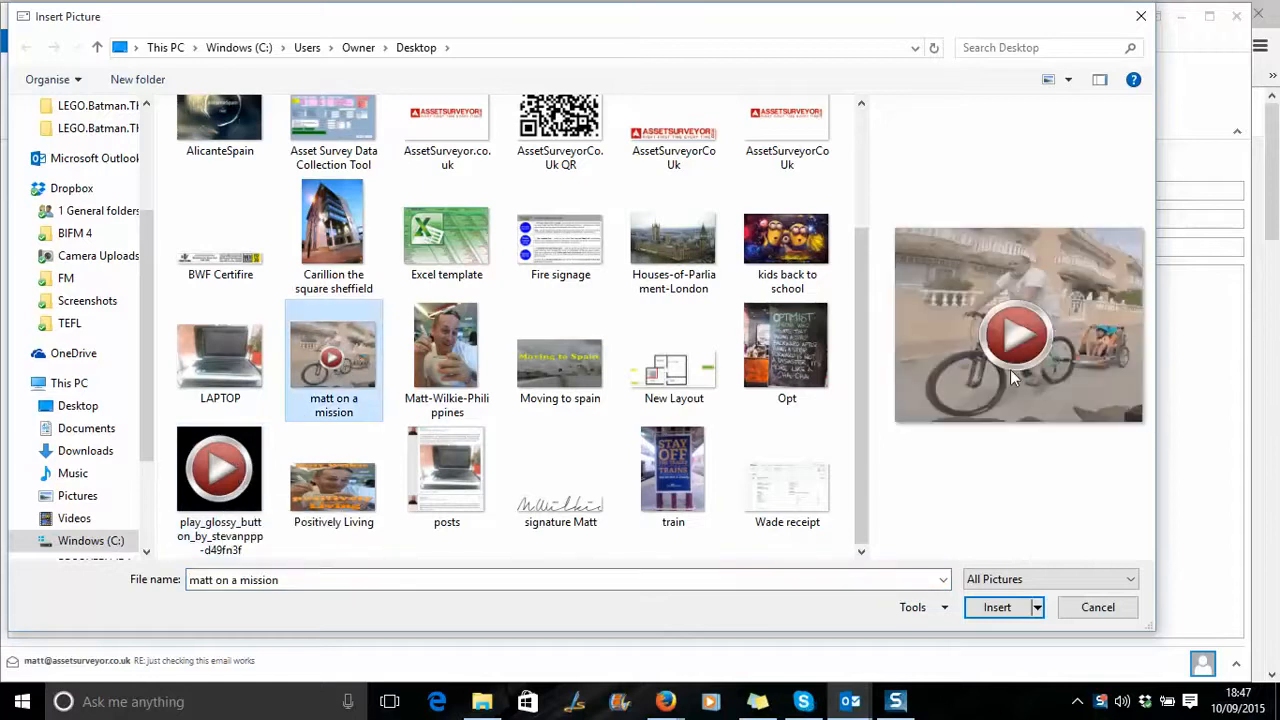
mouse_move(885, 487)
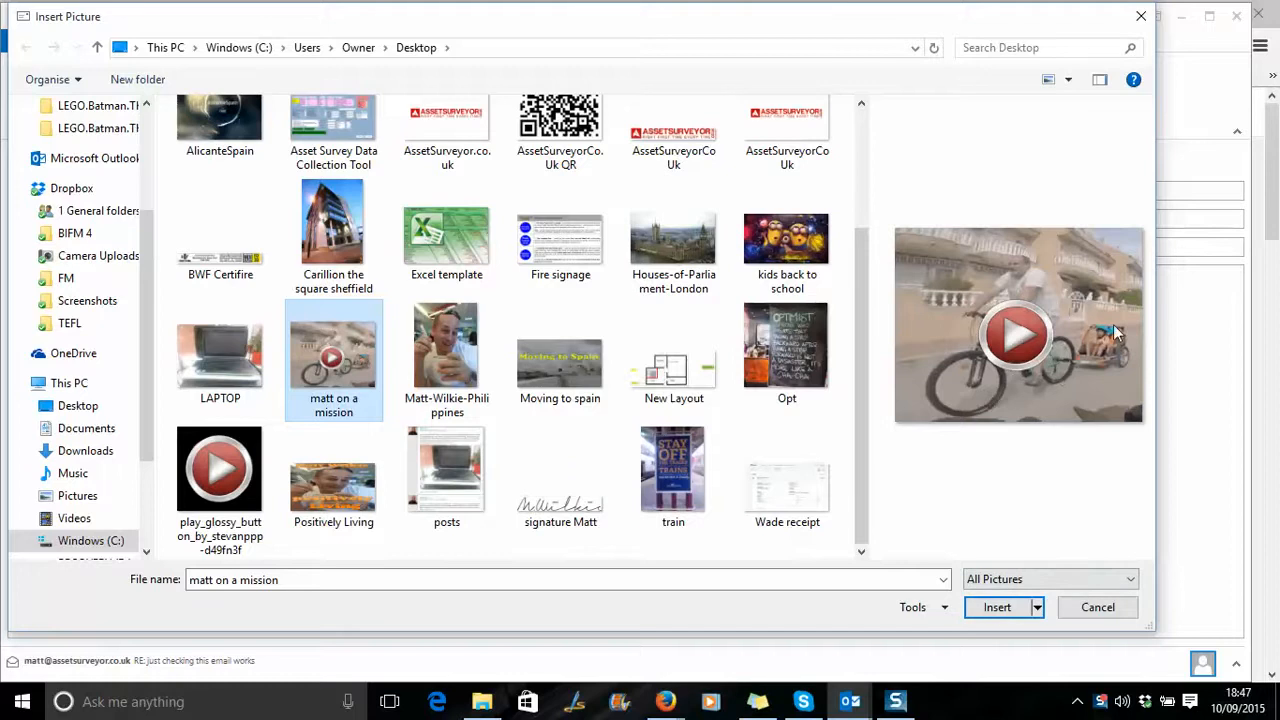
click(997, 607)
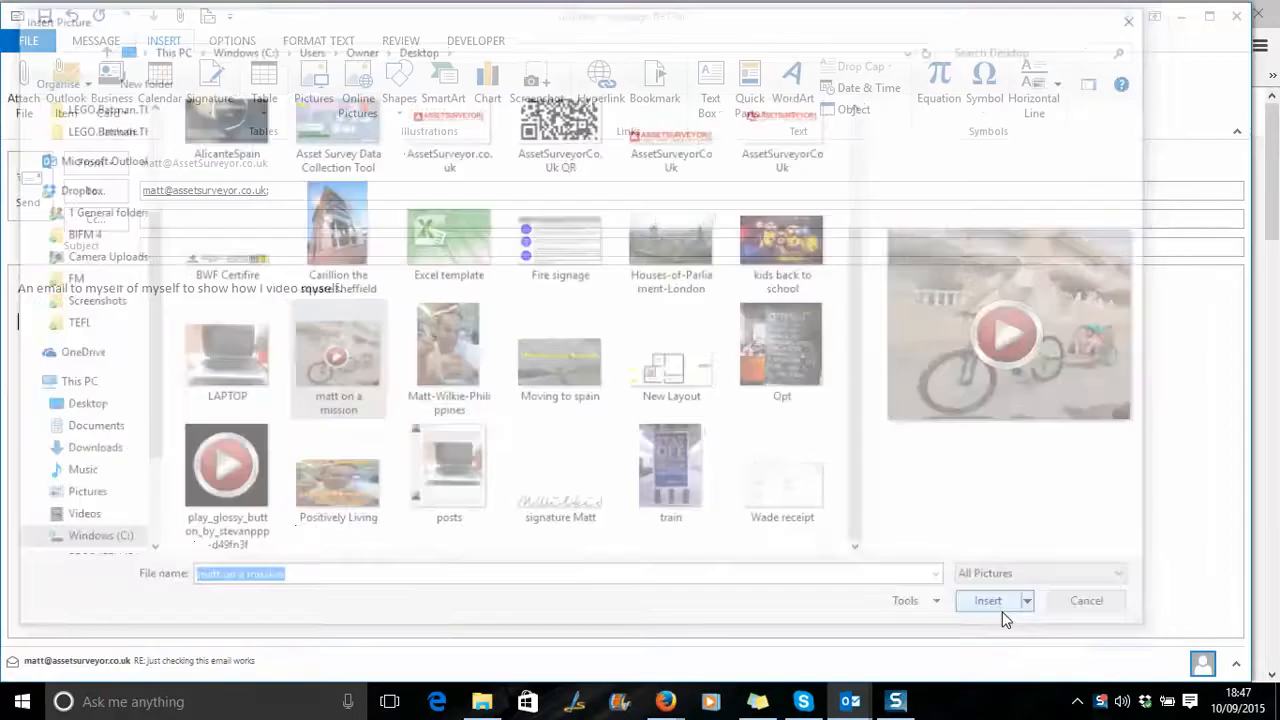
Confirm the picture insert and shrink the thumbnail slightly below the message line.
click(987, 600)
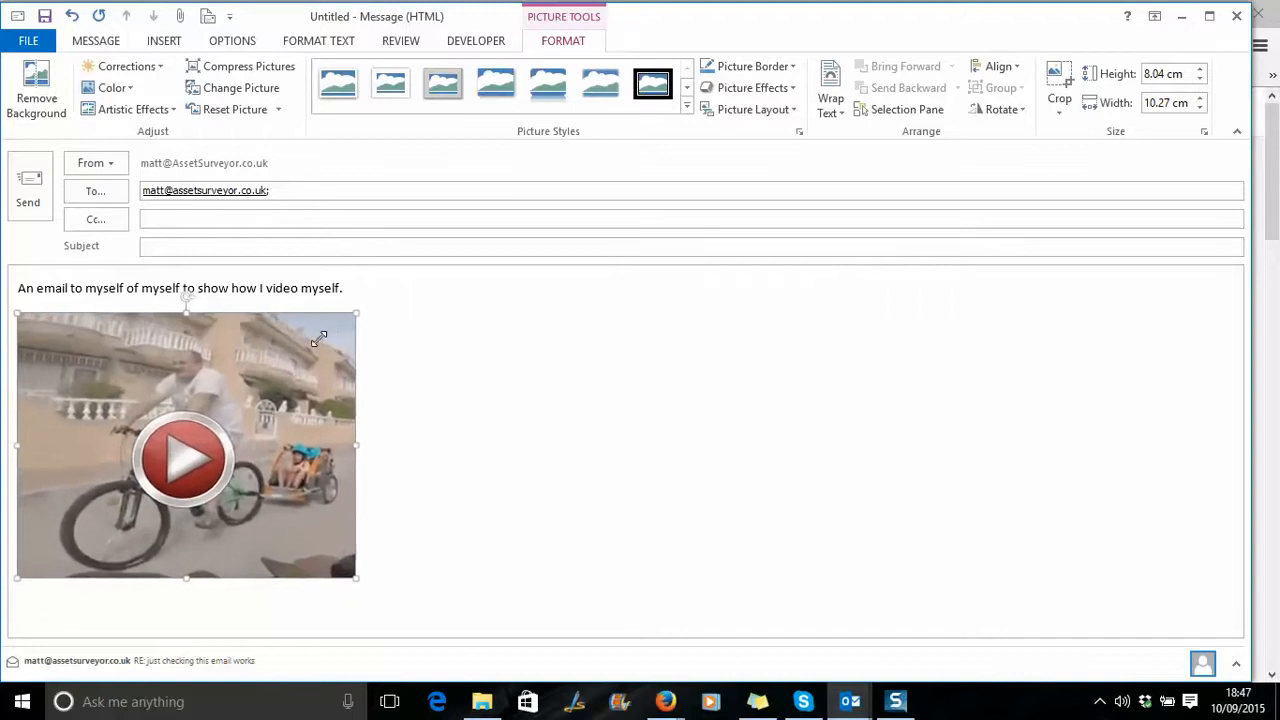
click(370, 343)
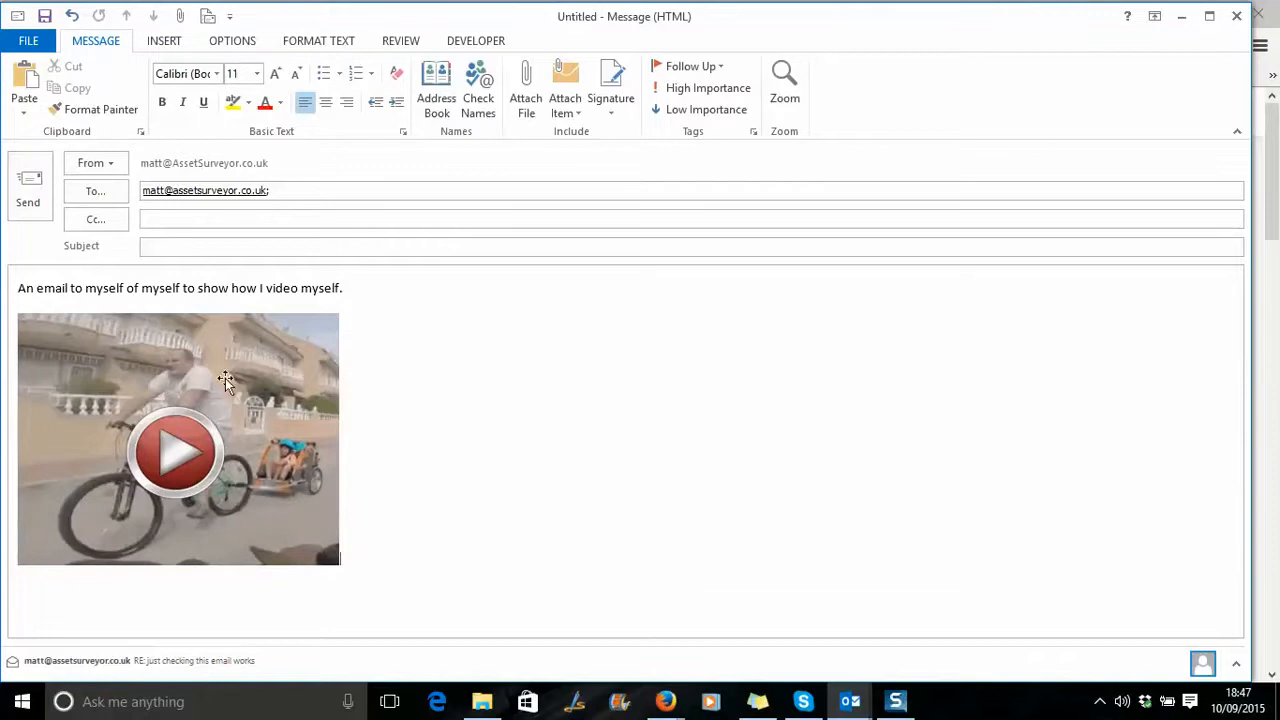
mouse_move(610, 623)
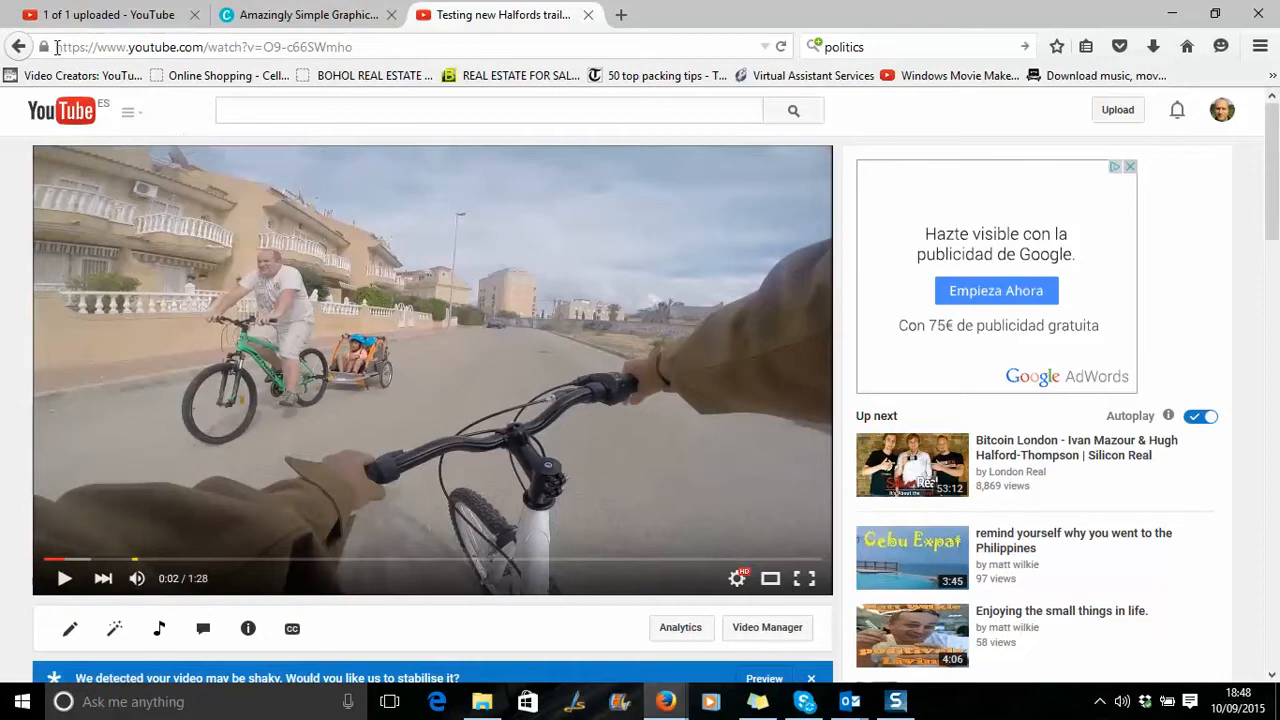
Copy the cycling video's YouTube URL from the Firefox address bar.
right_click(200, 47)
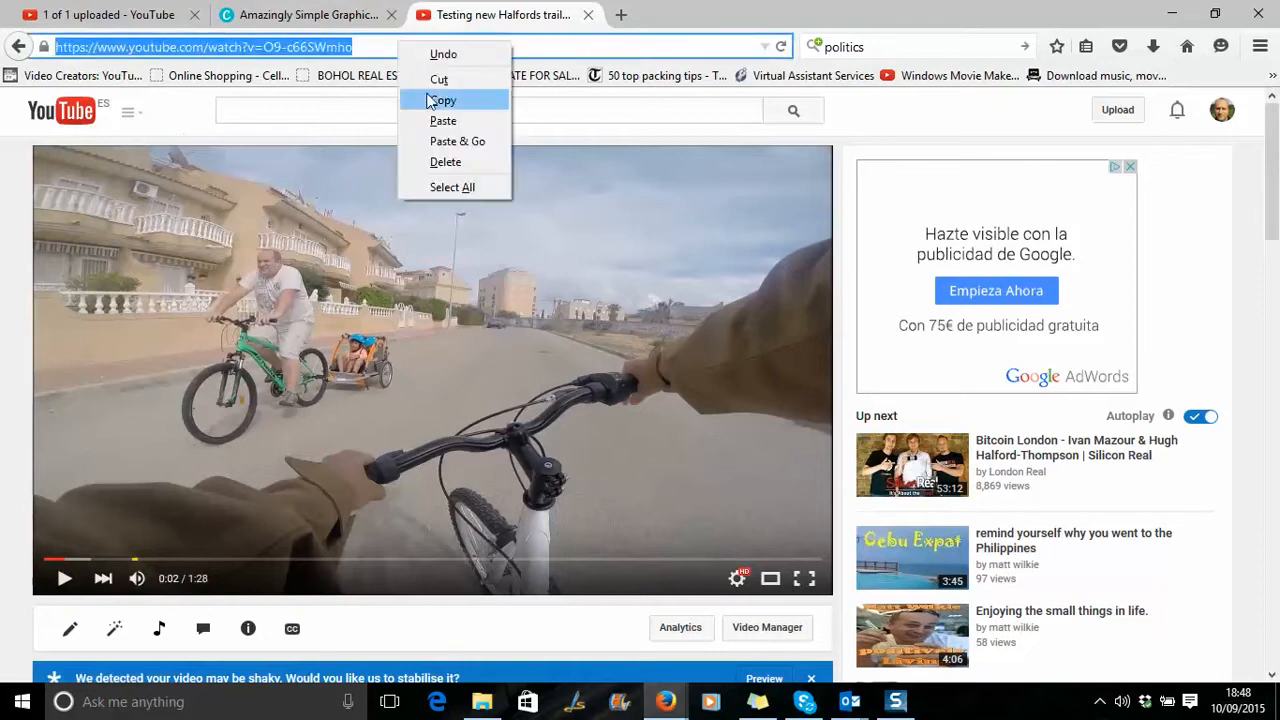
click(442, 99)
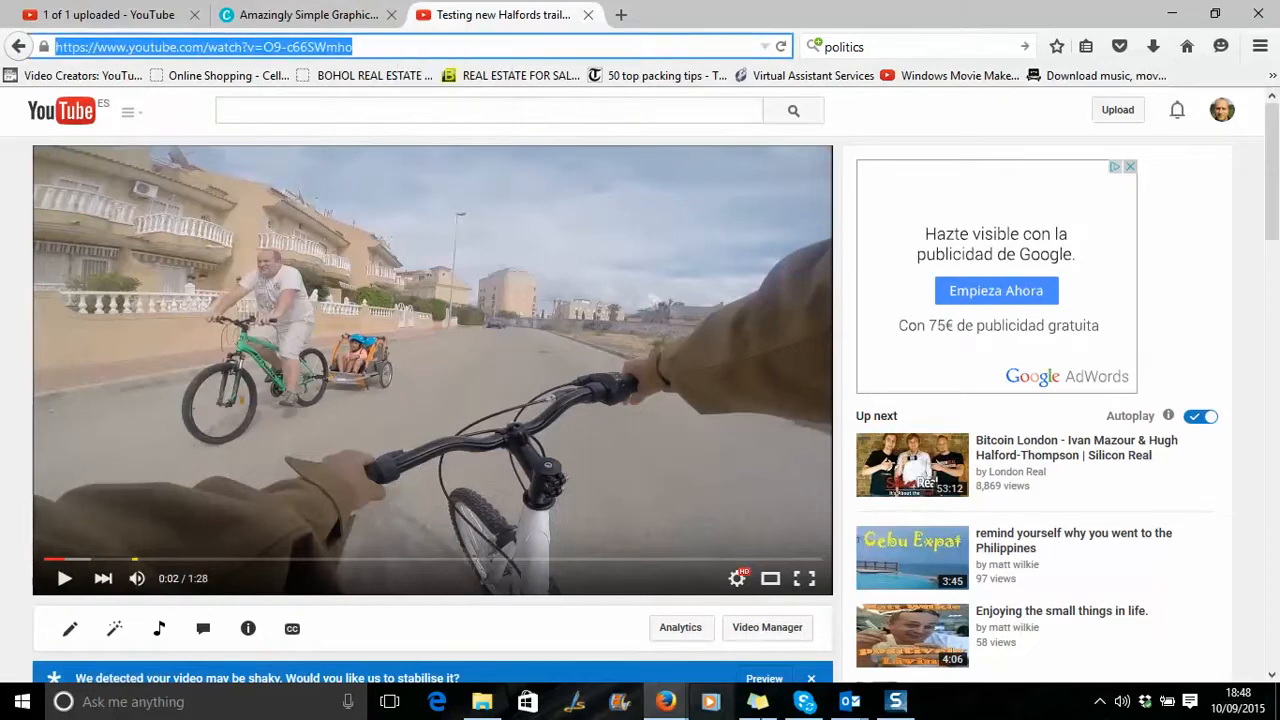
mouse_move(849, 700)
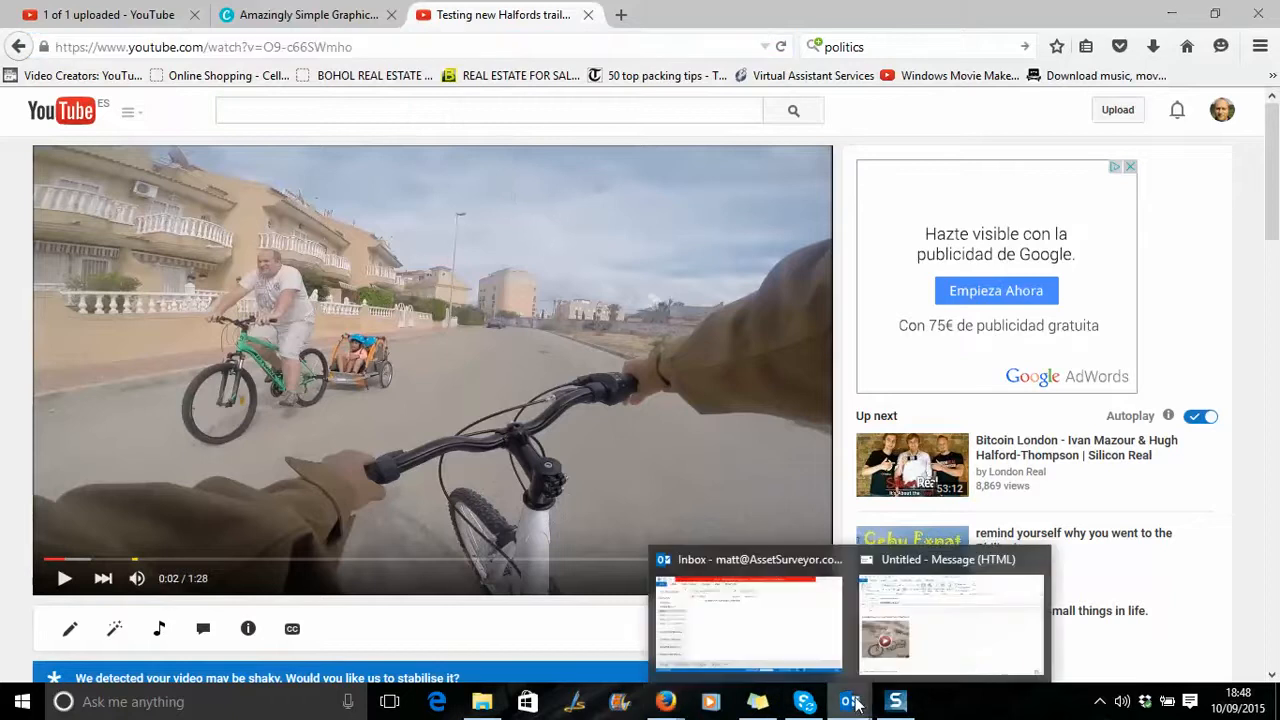
Hyperlink the thumbnail to the copied YouTube URL and enter subject 'Video'.
click(948, 620)
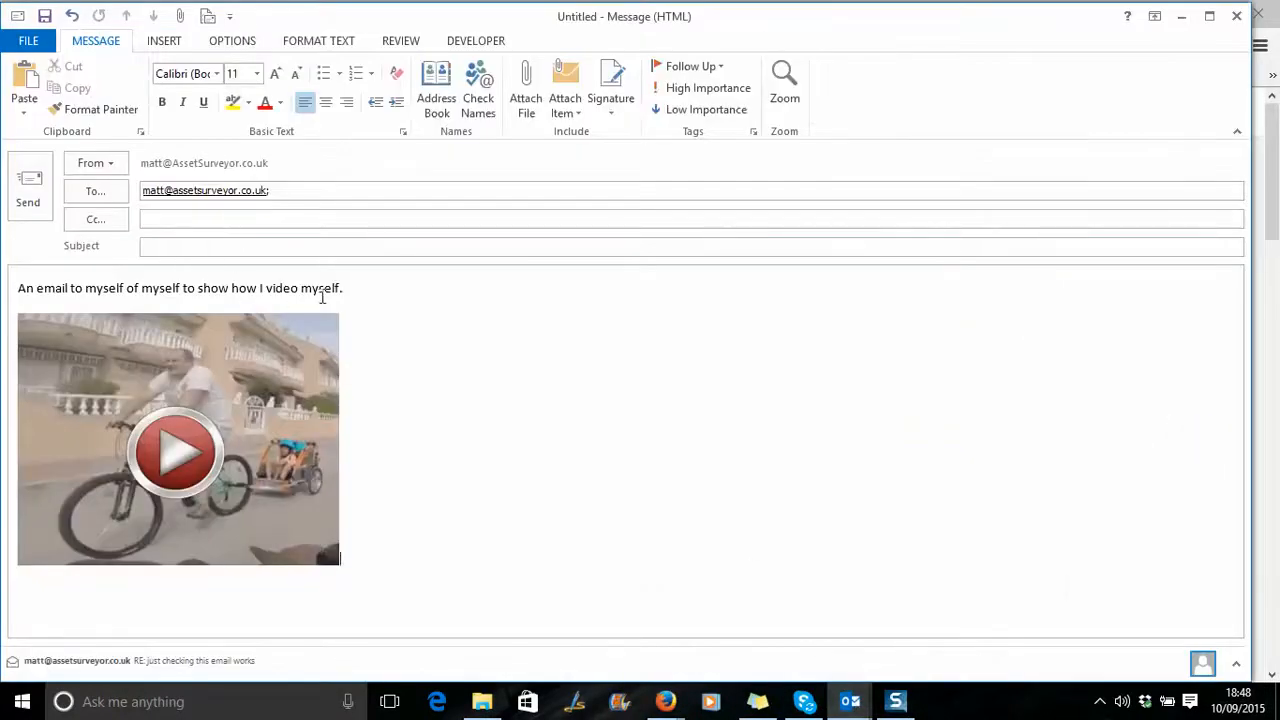
right_click(178, 440)
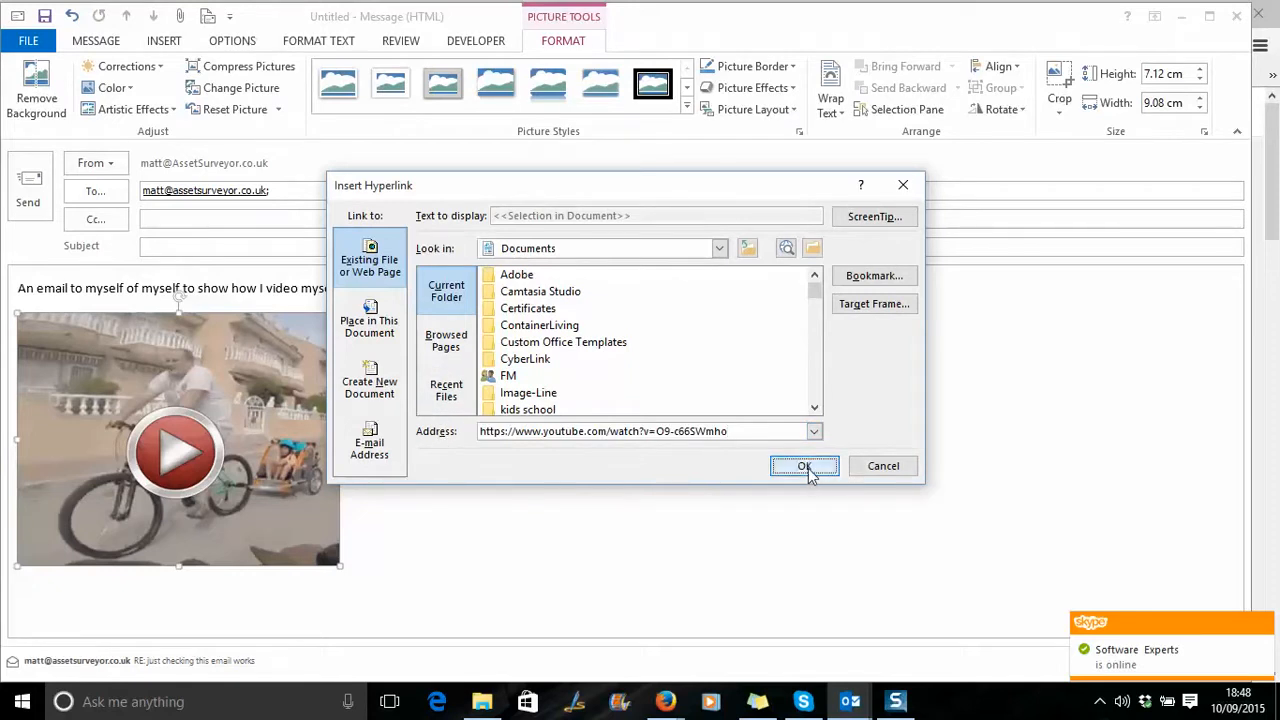
click(804, 466)
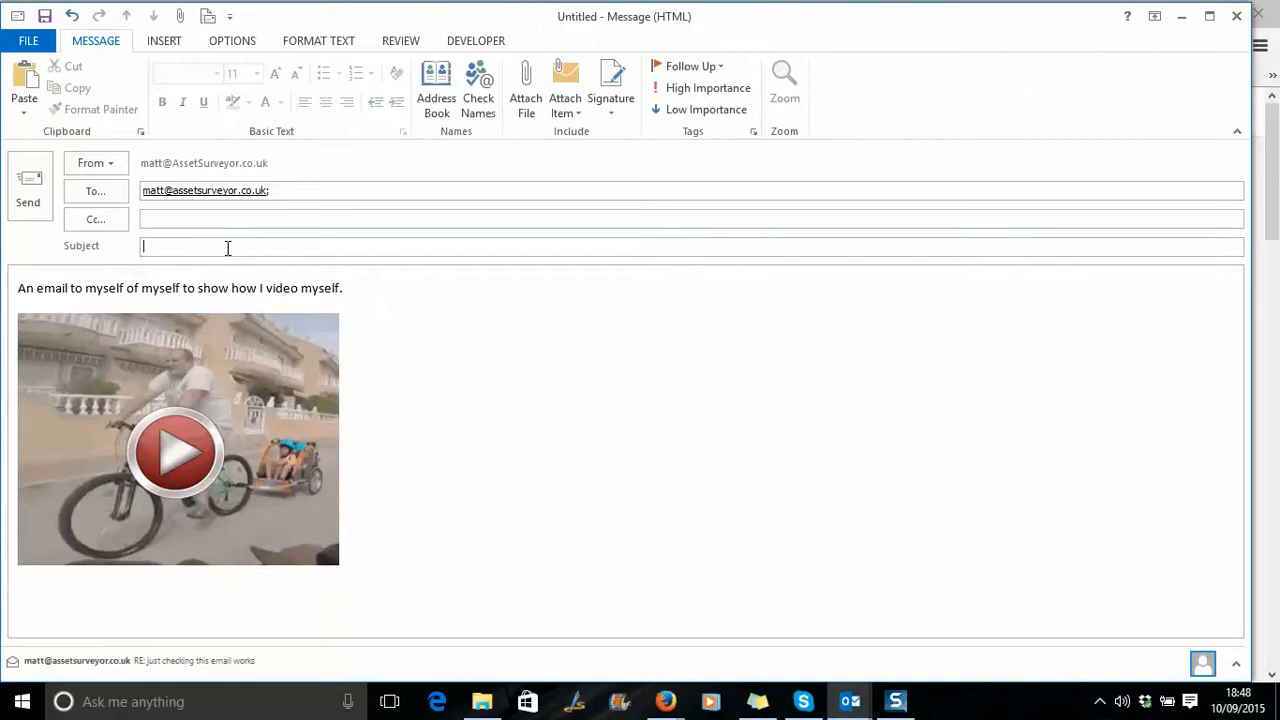
text(Video)
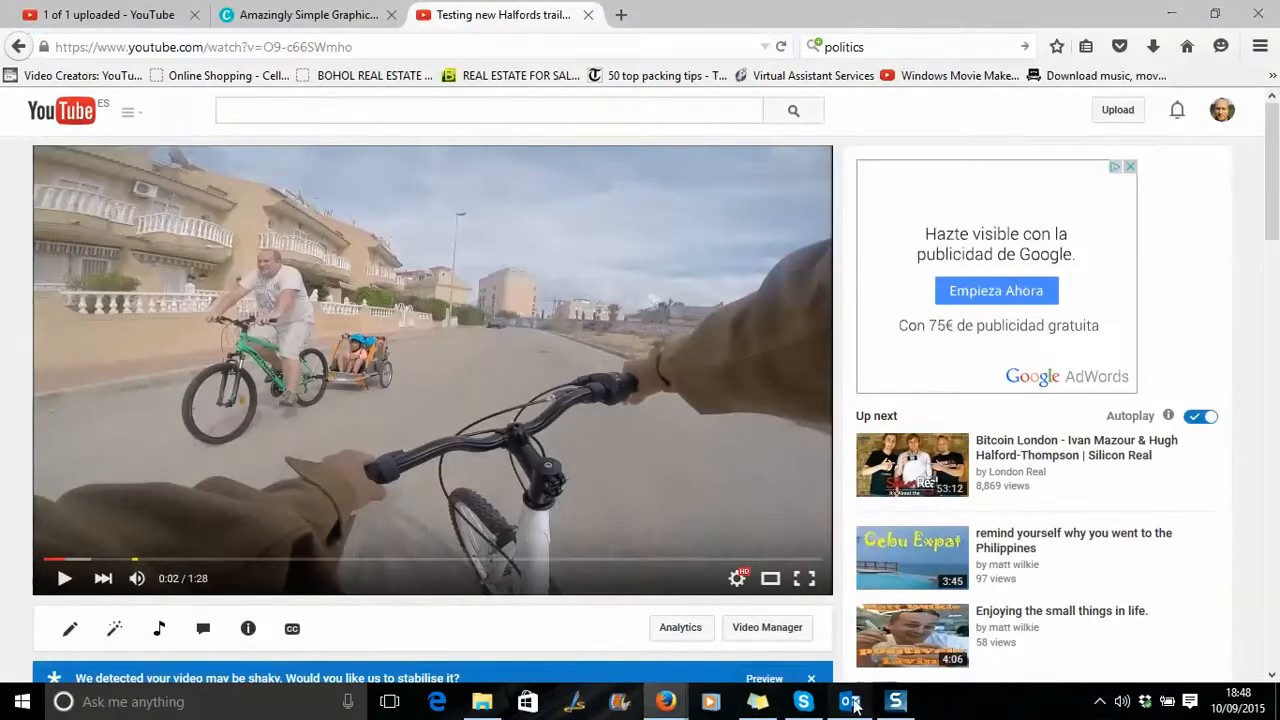
Open the Outlook Inbox window while the message is sending.
click(849, 701)
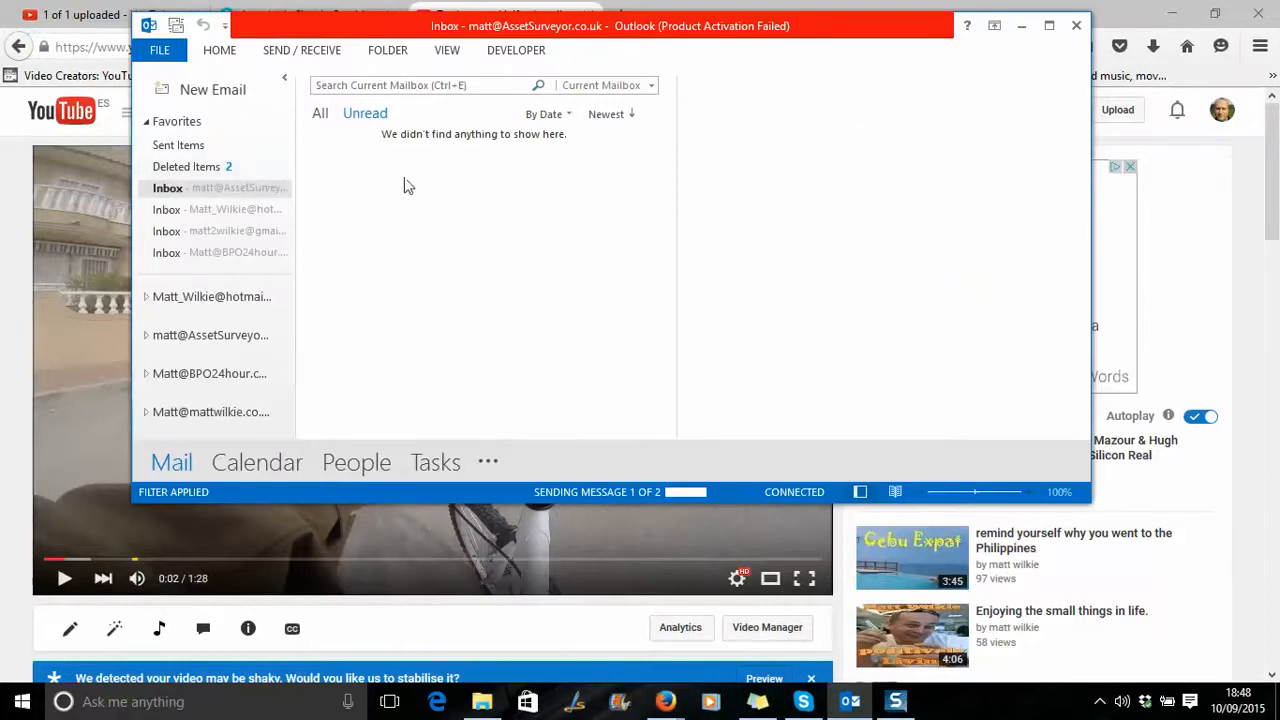
mouse_move(588, 438)
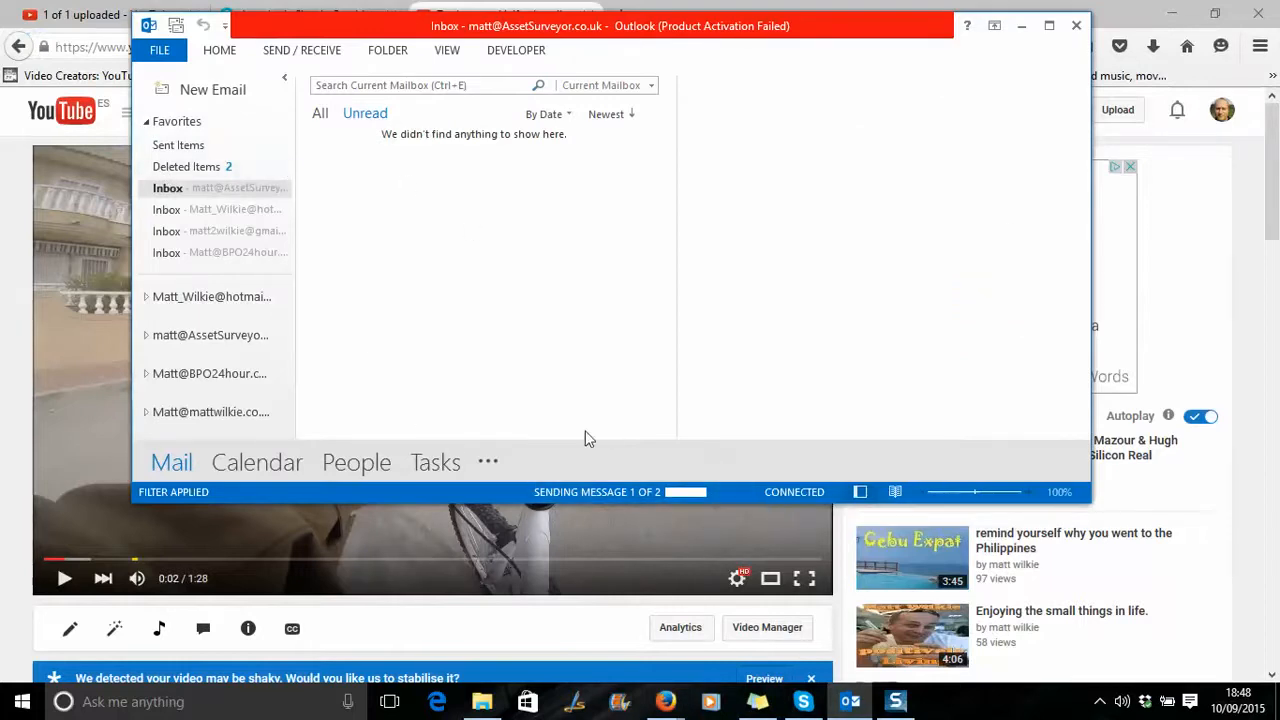
mouse_move(745, 470)
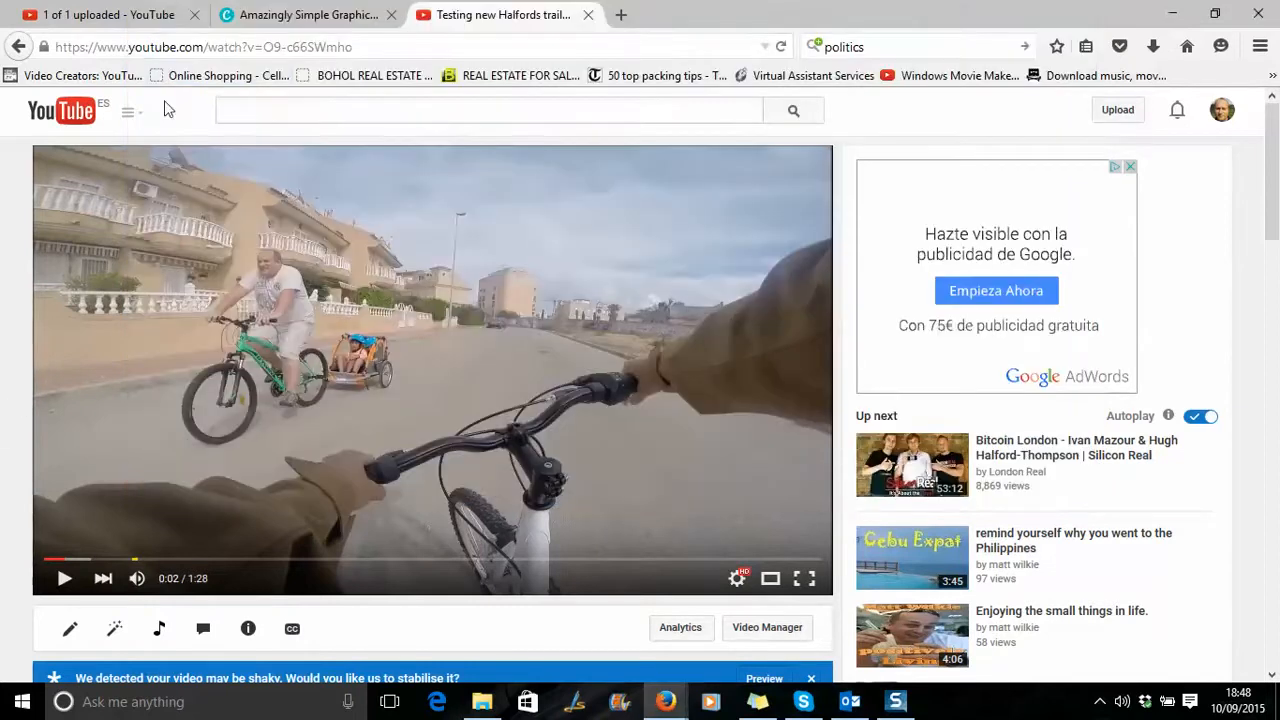
mouse_move(953, 290)
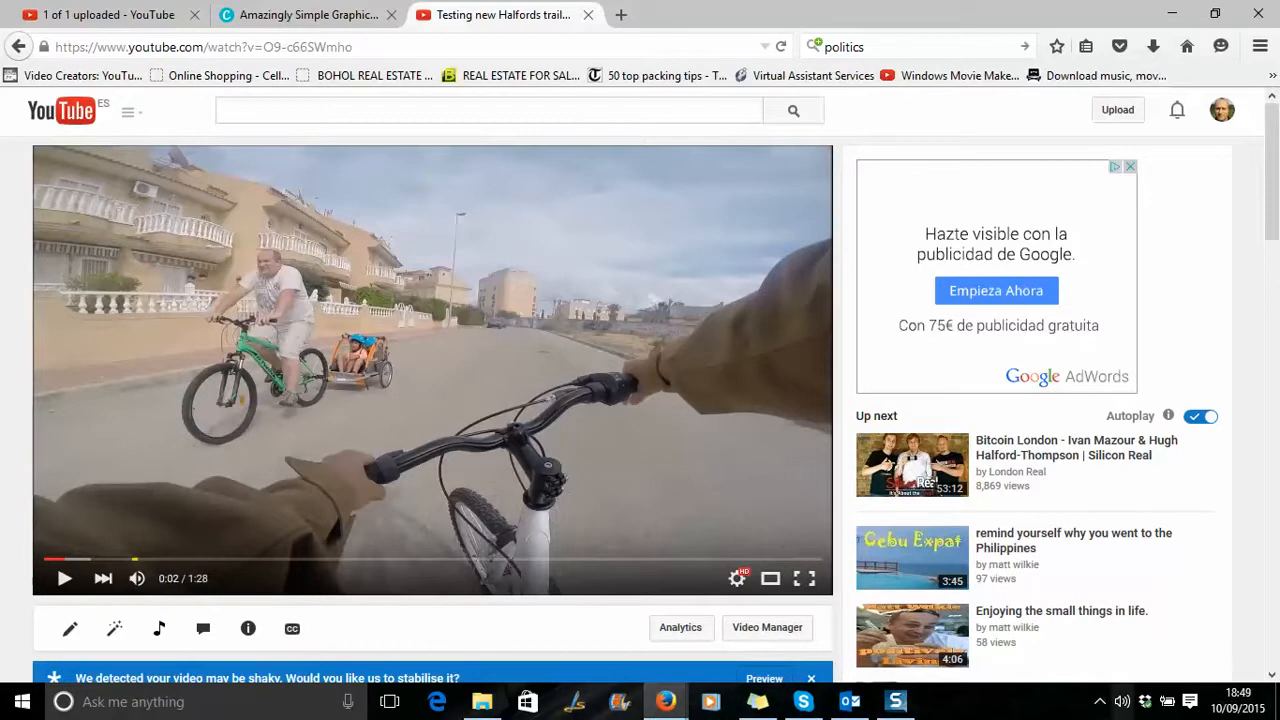
mouse_move(955, 658)
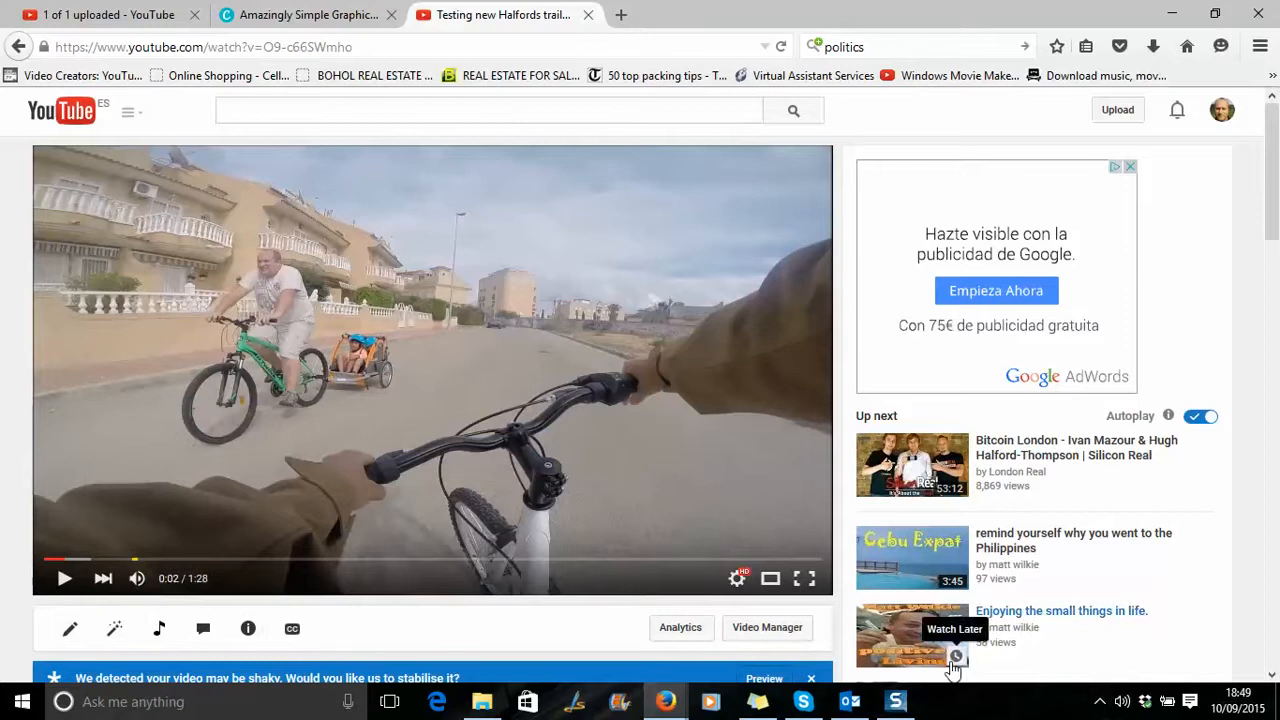